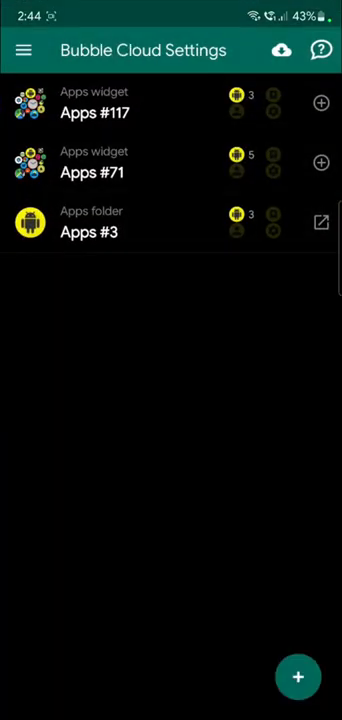
# Leave the bubble cloud list, returning home with the Apps #4 widget being placed.
pyautogui.click(298, 676)
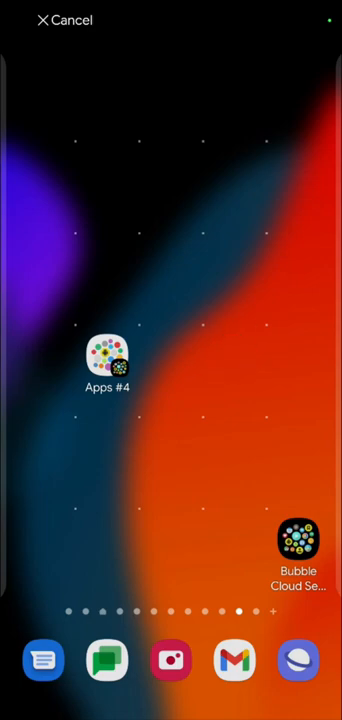
# Open the Configure App Bubble Cloud screen for the new home-screen widget.
pyautogui.click(100, 360)
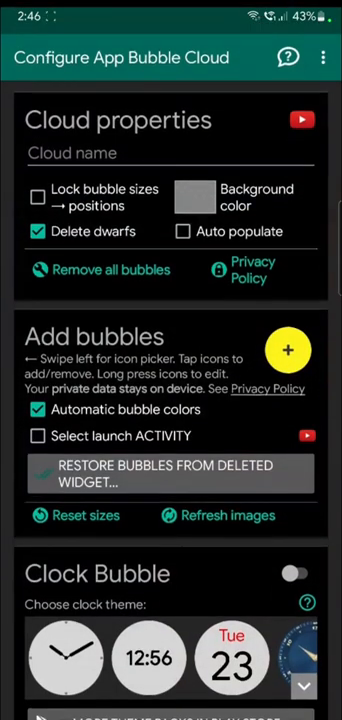
# Leave the cloud configuration so the home screen returns in edit mode.
pyautogui.click(288, 348)
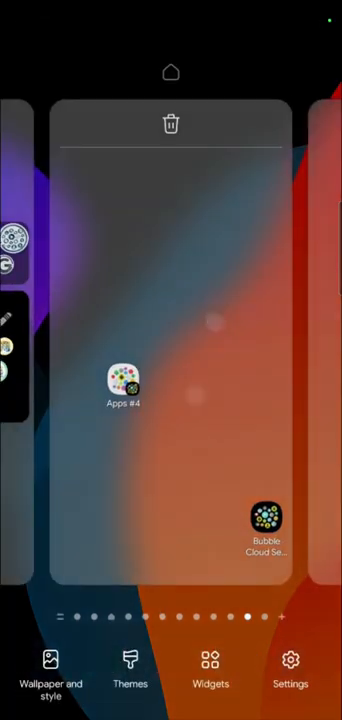
# Place a Folder: App Bubbles shortcut labelled 'Apps xyz' and bring up Apps #4's options.
pyautogui.click(210, 664)
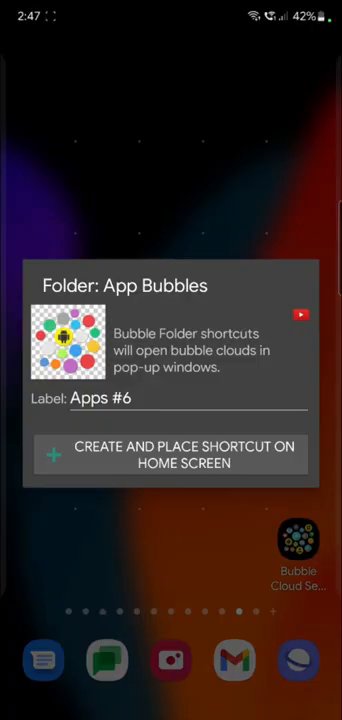
pyautogui.click(64, 342)
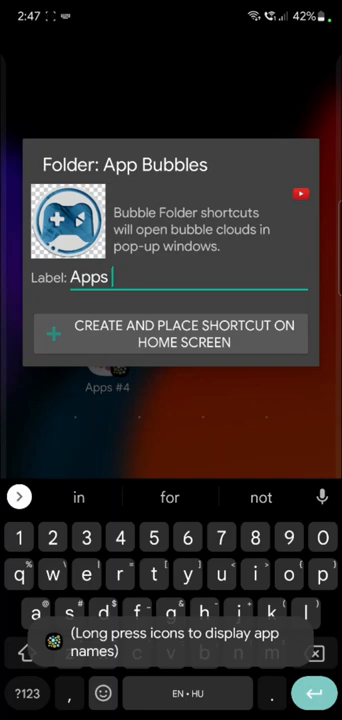
pyautogui.write('xyz')
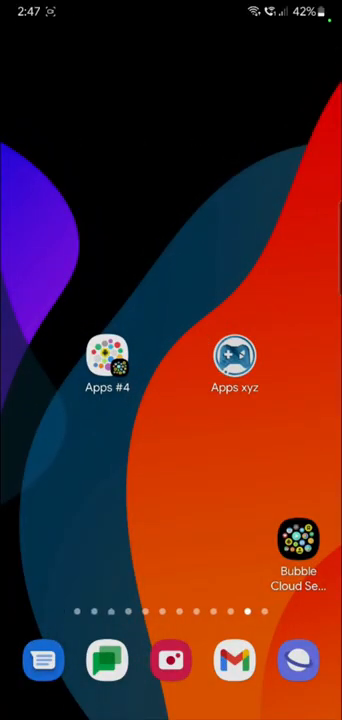
pyautogui.click(296, 544)
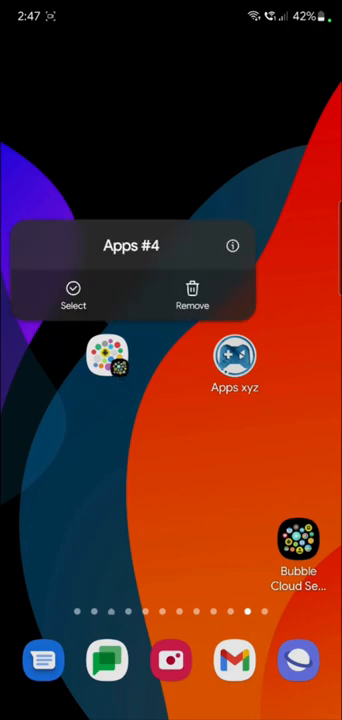
# Remove the Apps #4 widget and bring up the widgets picker.
pyautogui.click(172, 500)
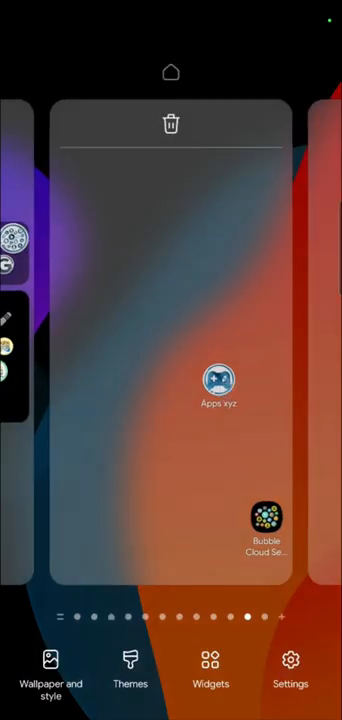
pyautogui.click(210, 676)
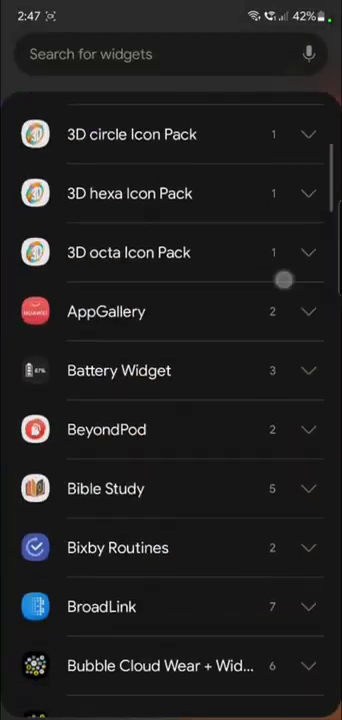
pyautogui.scroll(-3)
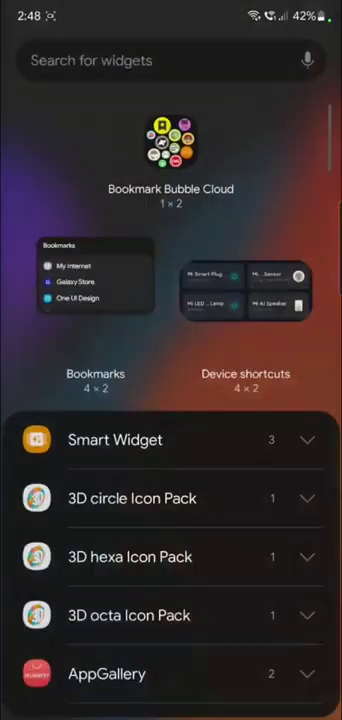
# Add the Bubble Cloud Widgets App Bubble Cloud 1×2 widget from the picker.
pyautogui.scroll(-3)
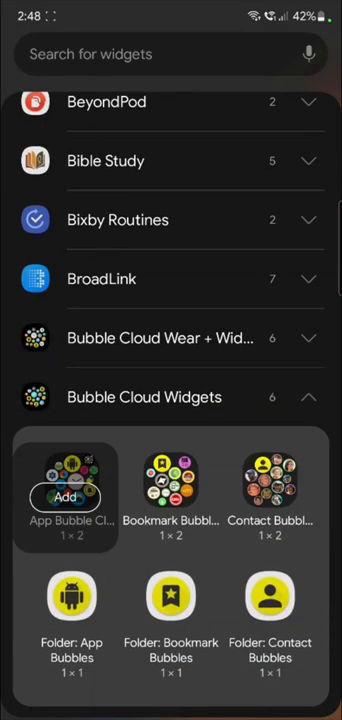
pyautogui.click(64, 496)
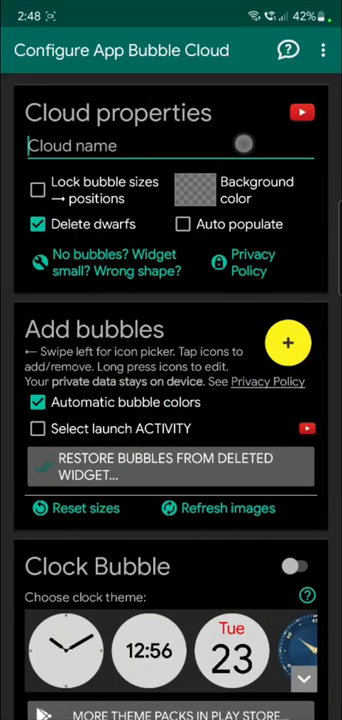
# Name the cloud 'folder holder' and save a newly added Folder: App Bubbles bubble.
pyautogui.write('fol')
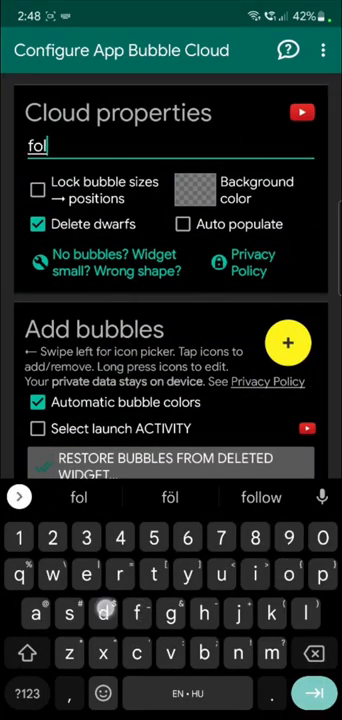
pyautogui.write('folder hol')
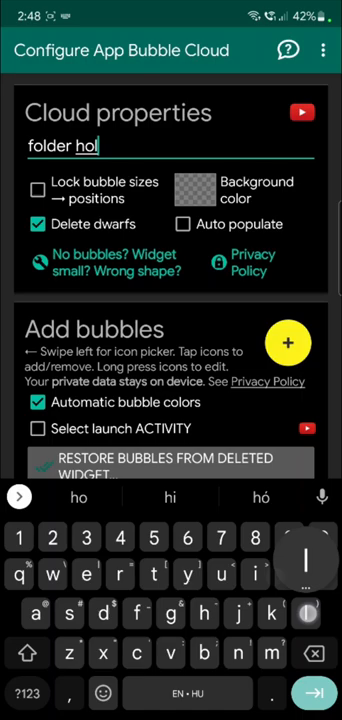
pyautogui.scroll(-3)
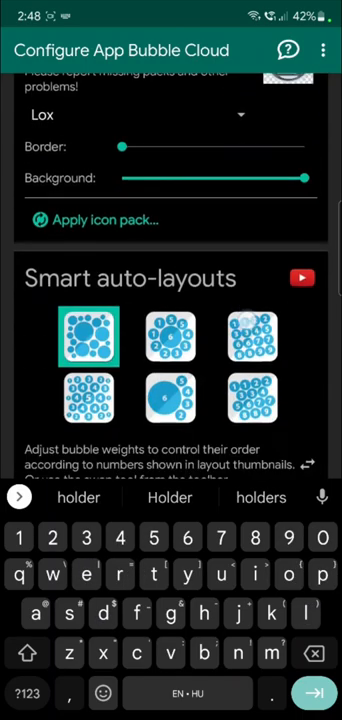
pyautogui.scroll(-3)
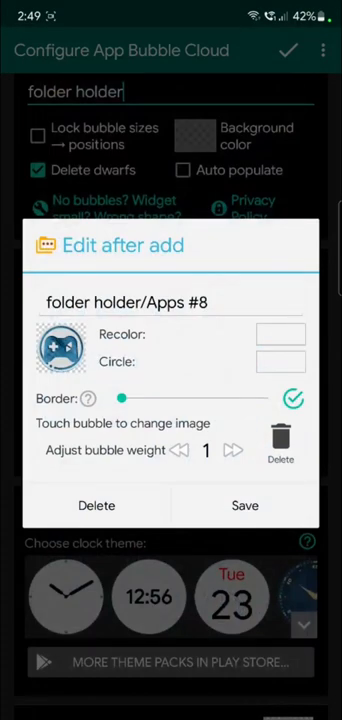
pyautogui.click(96, 504)
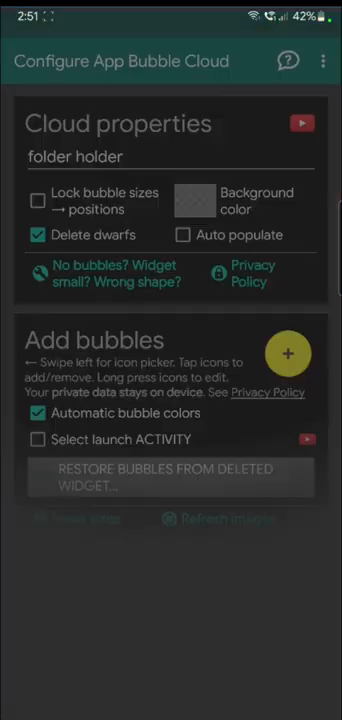
# Search the Lox icon pack for 'contact' to pick the folder bubble's image.
pyautogui.scroll(-3)
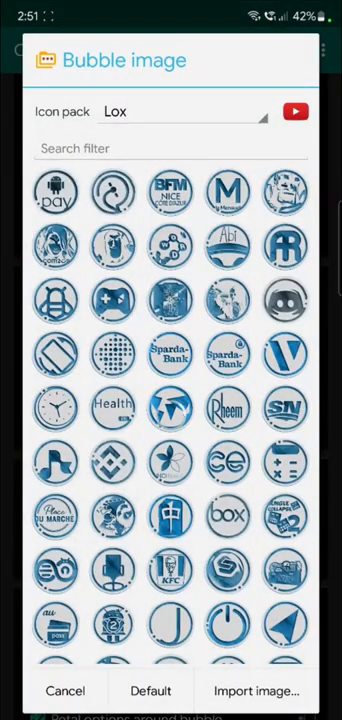
pyautogui.scroll(-3)
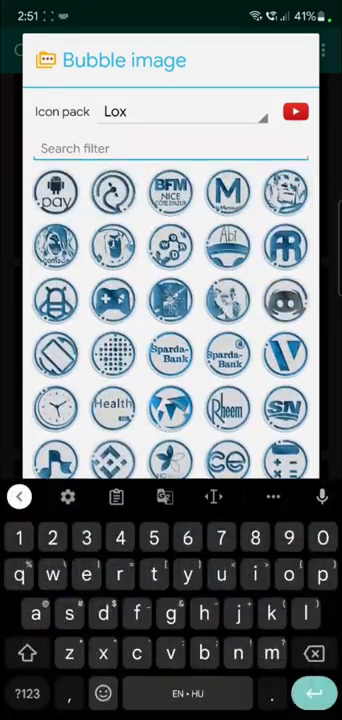
pyautogui.write('contact')
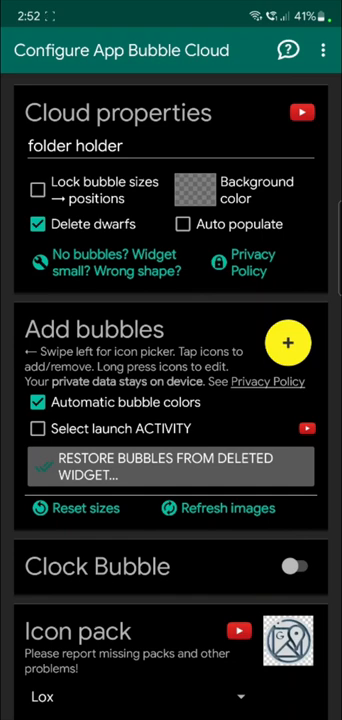
# Save the widget to the home screen, then reopen its settings for editing.
pyautogui.click(36, 188)
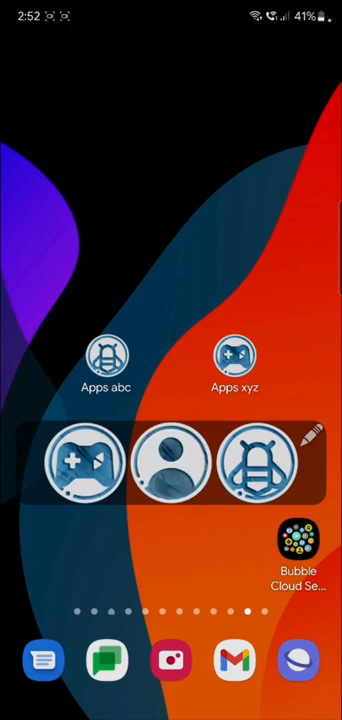
pyautogui.click(180, 486)
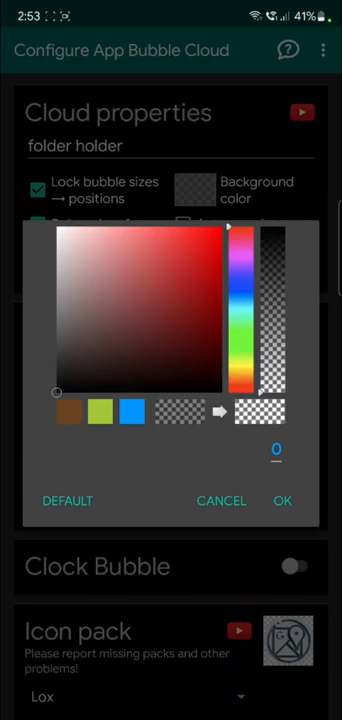
# Confirm the transparent background colour and scroll to the remaining widget options.
pyautogui.click(282, 500)
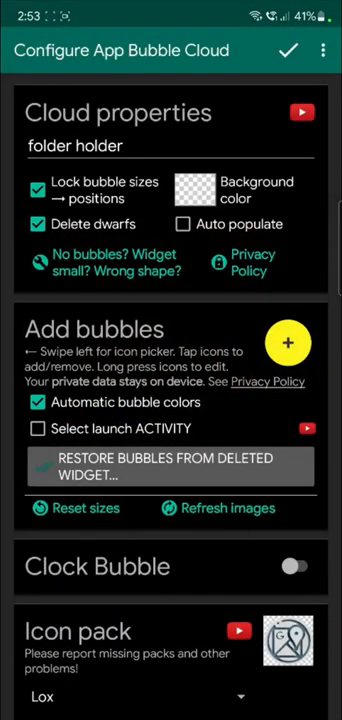
pyautogui.scroll(-3)
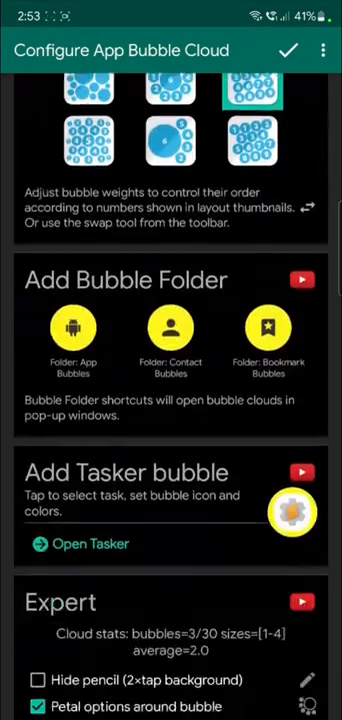
pyautogui.scroll(-3)
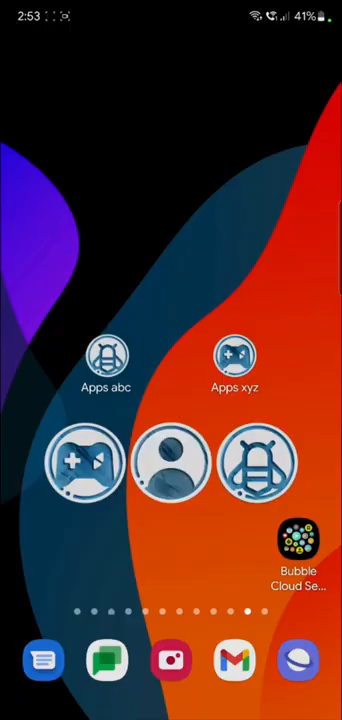
pyautogui.click(296, 544)
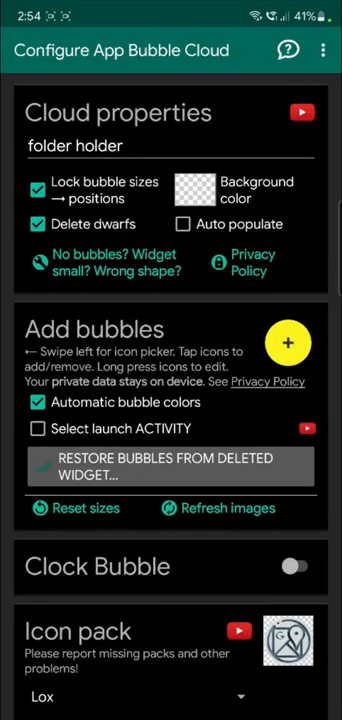
# Suppress the animation explanation screen for the future and begin measuring the widget's size on the home screen.
pyautogui.scroll(-3)
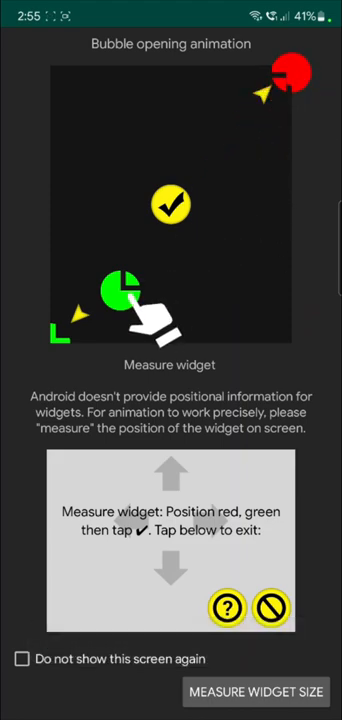
pyautogui.click(22, 660)
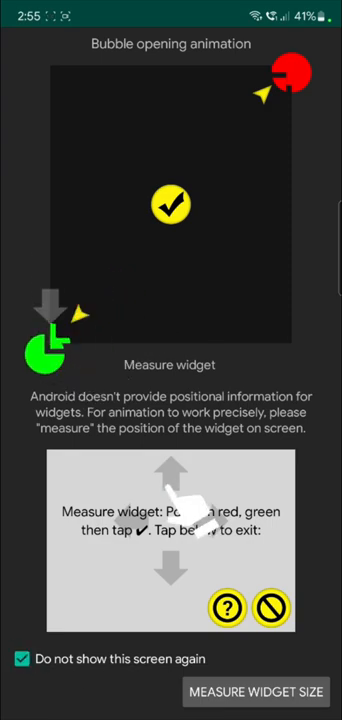
pyautogui.click(256, 692)
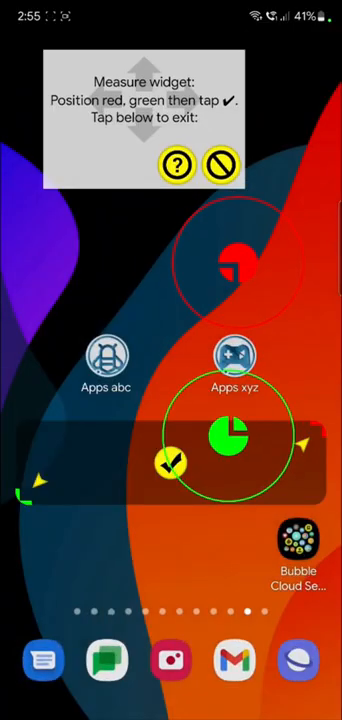